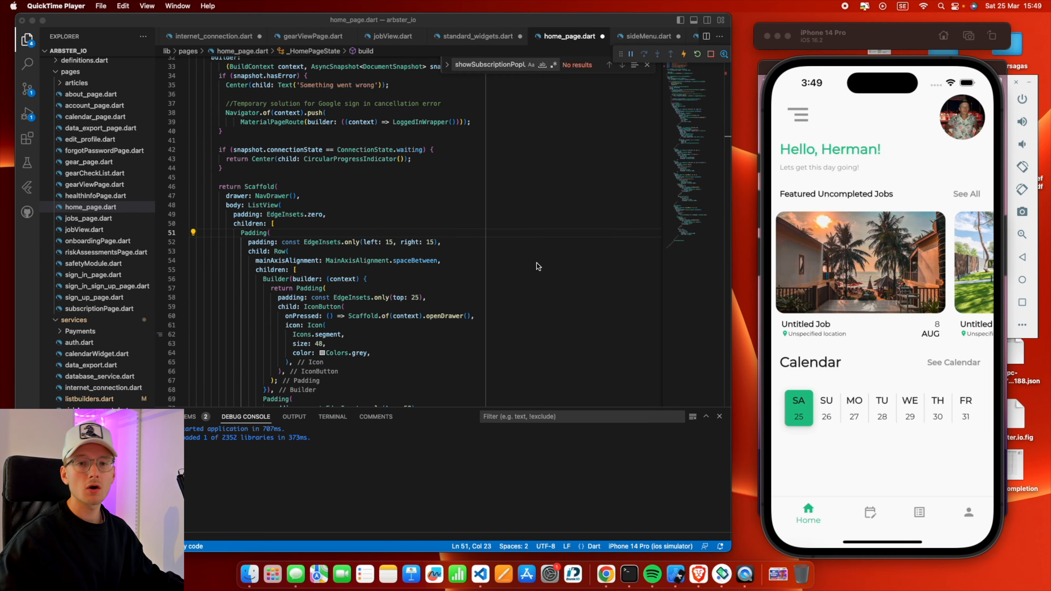
{"action": "mouse_move", "coordinate": [601, 266]}
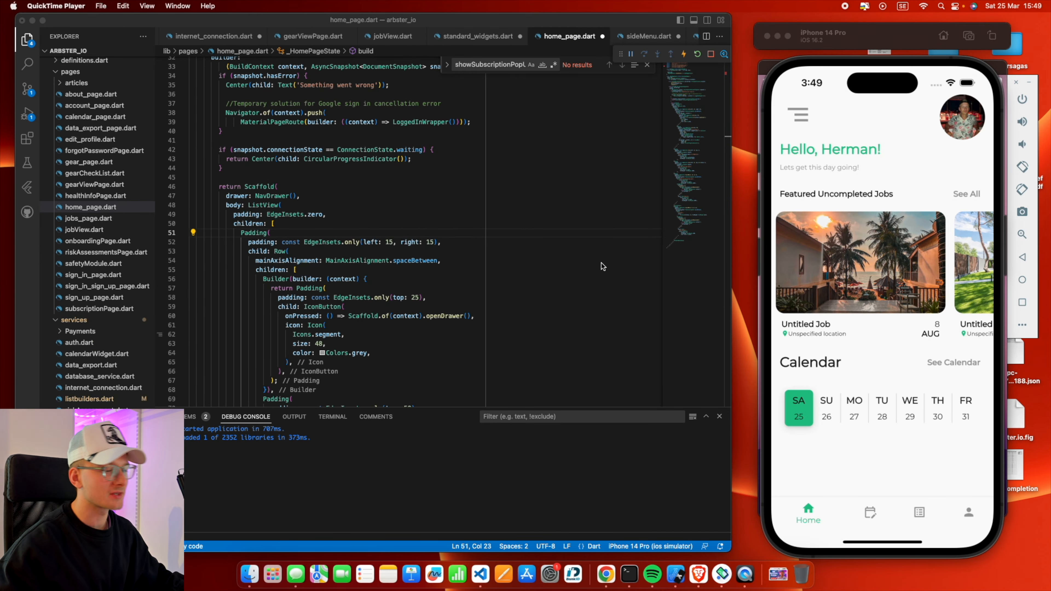
{"action": "mouse_move", "coordinate": [580, 266]}
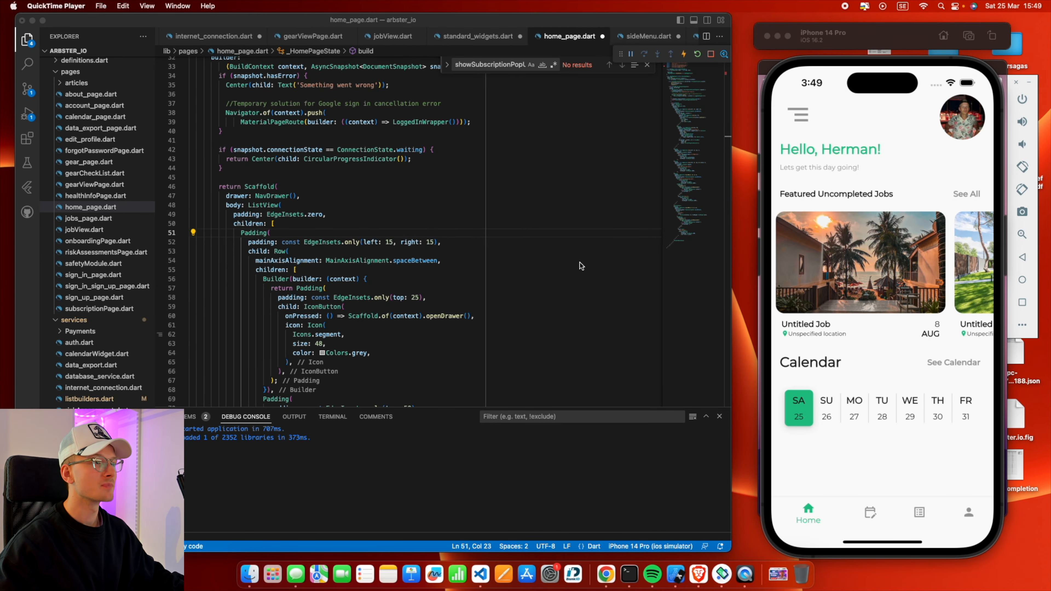
- Show jobView.dart and a featured job's details, then switch to database_service.dart
{"action": "left_click", "coordinate": [387, 36]}
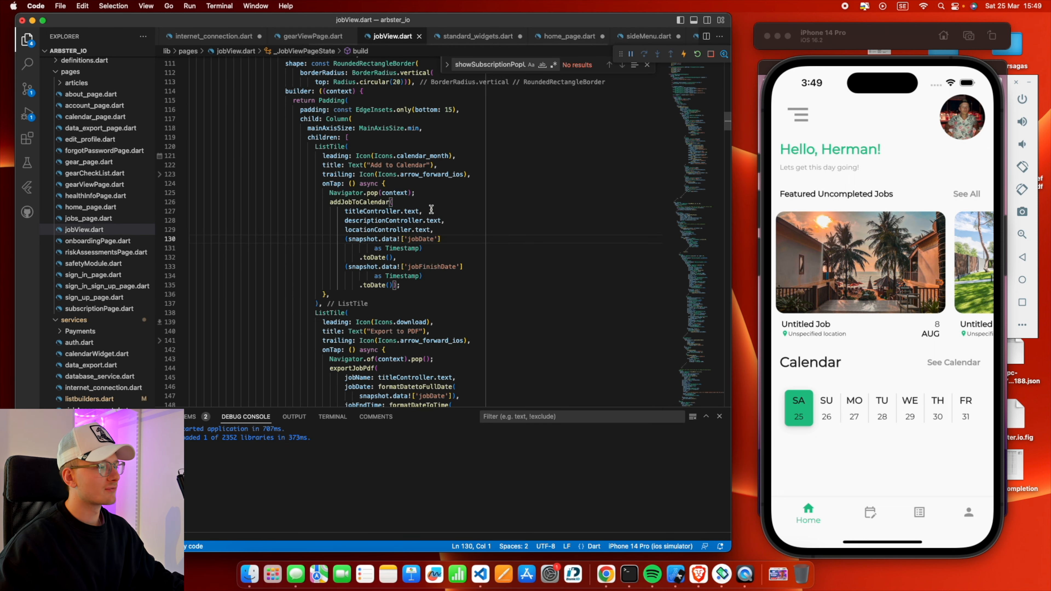
{"action": "left_click", "coordinate": [859, 261]}
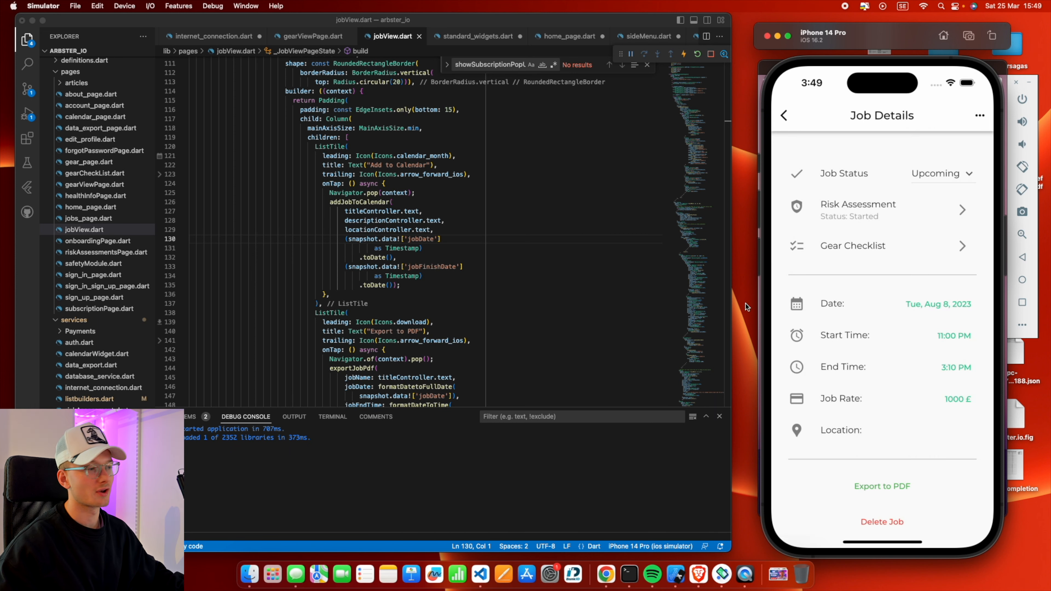
{"action": "mouse_move", "coordinate": [756, 277]}
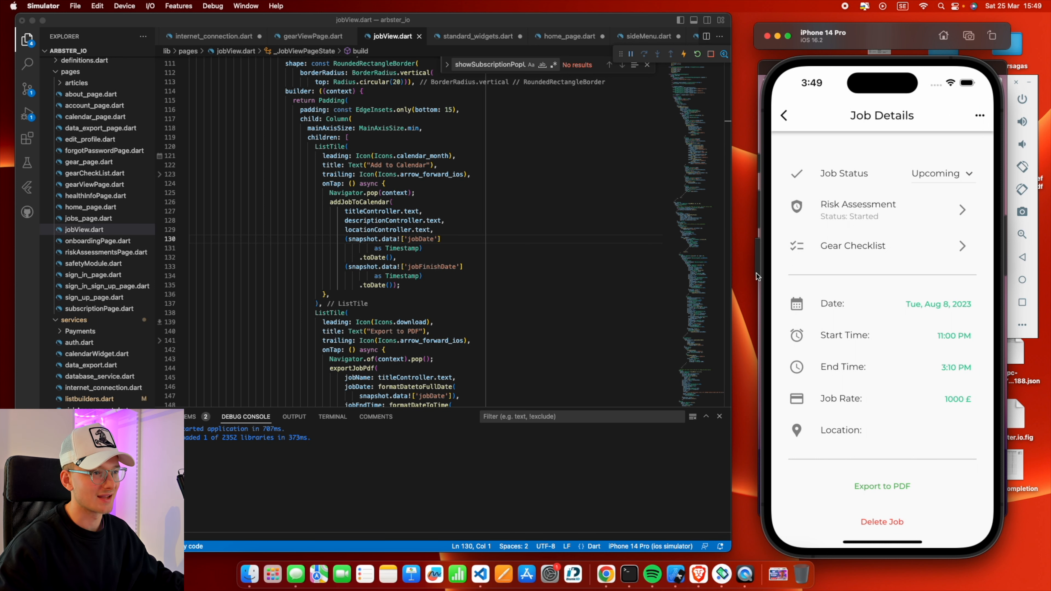
{"action": "scroll", "scroll_direction": "up", "scroll_amount": 3}
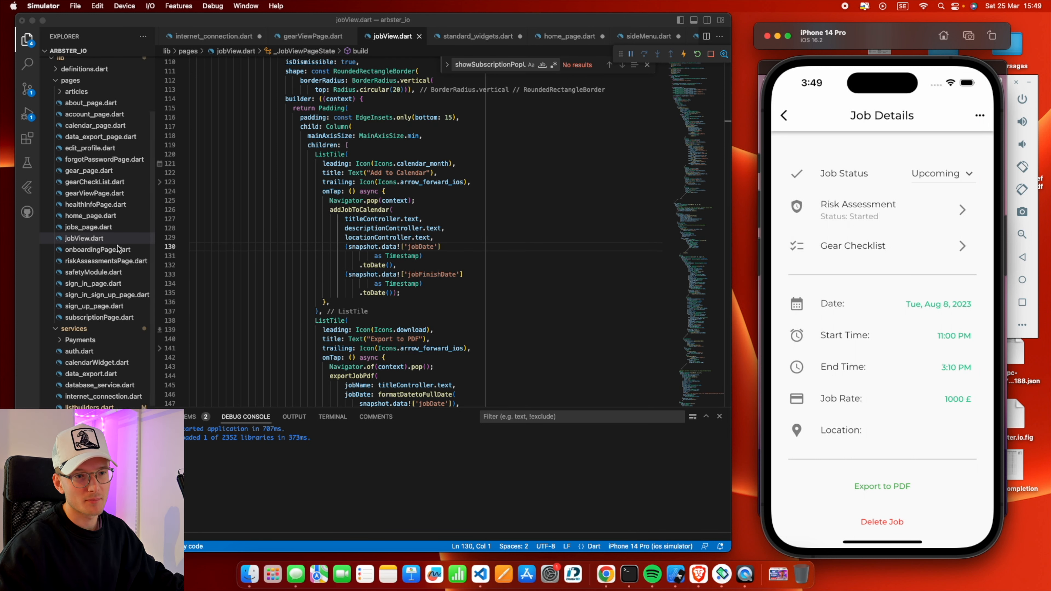
{"action": "left_click", "coordinate": [99, 393]}
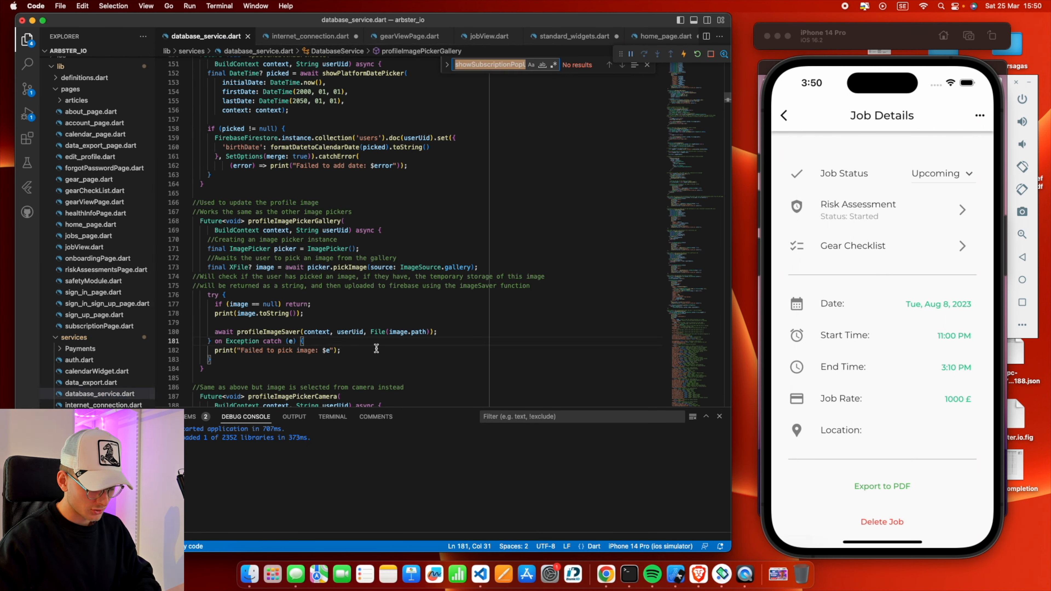
- Find the updateJobStartDate function by searching 'update', then start a new Chrome tab
{"action": "type", "text": "updateJobDate"}
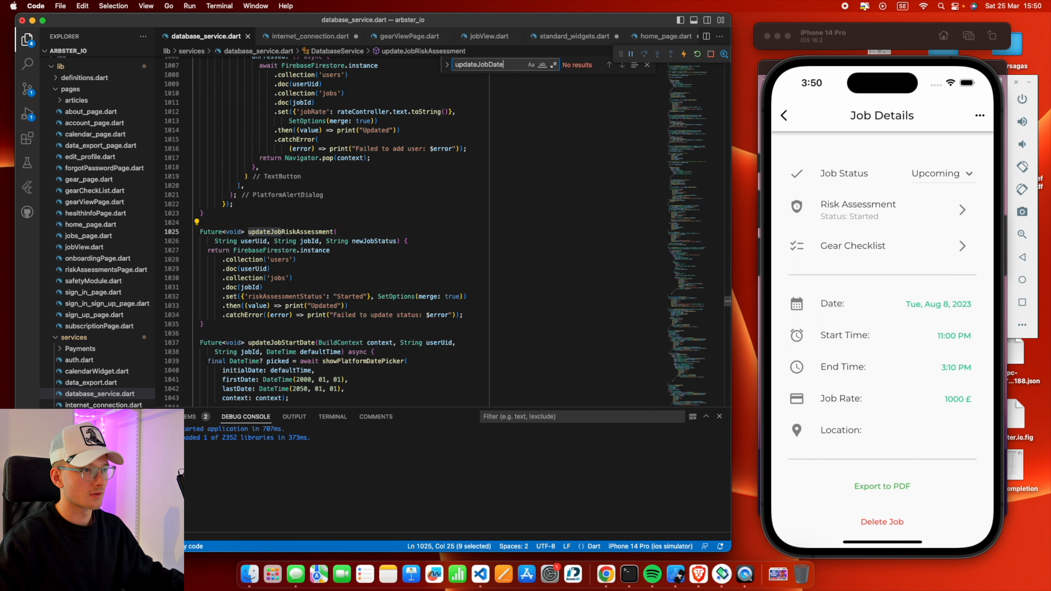
{"action": "mouse_move", "coordinate": [466, 311]}
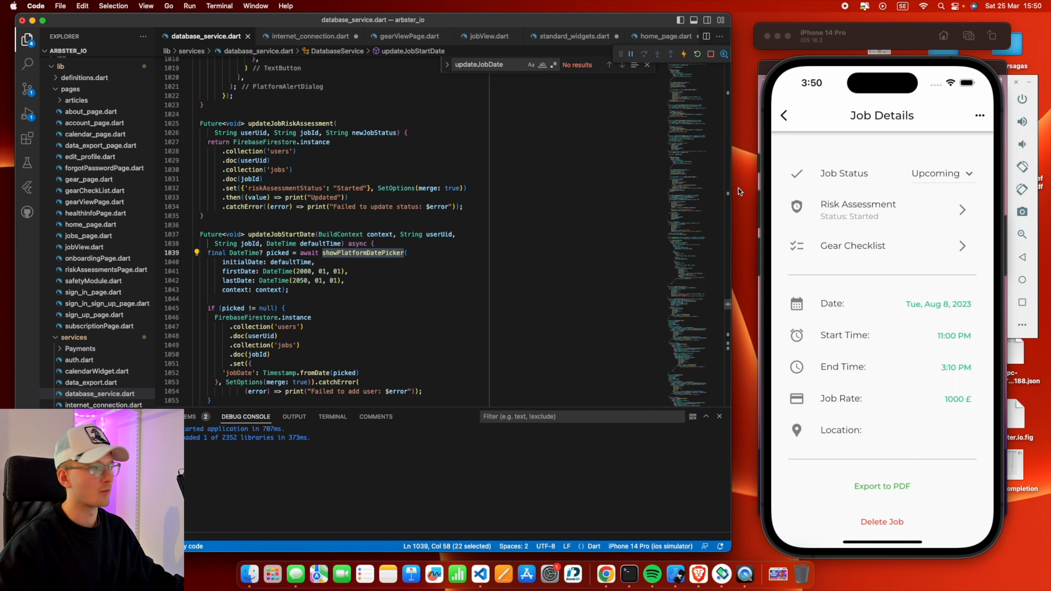
{"action": "left_click", "coordinate": [605, 574]}
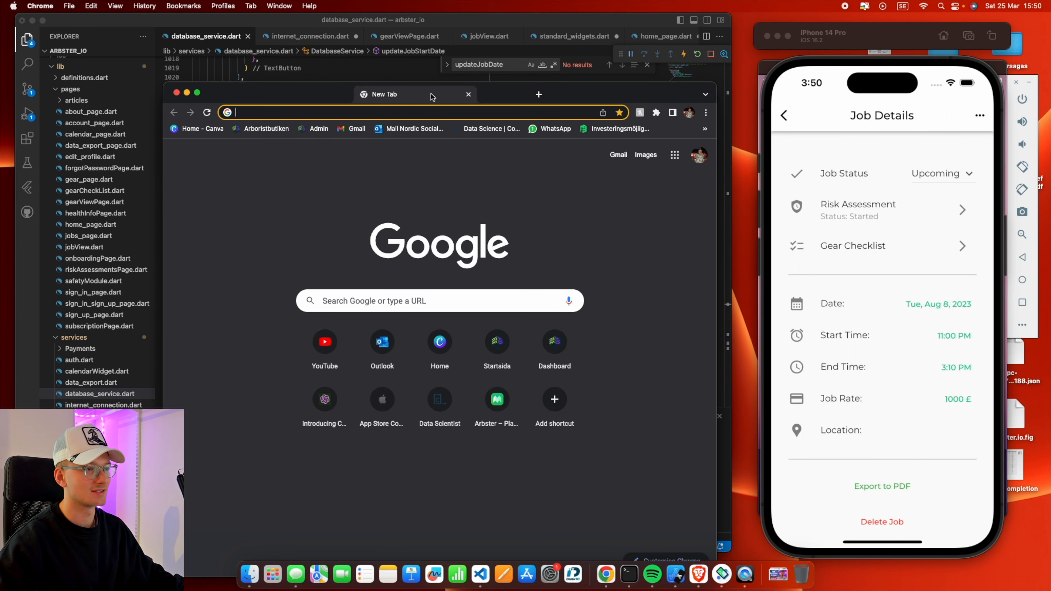
- Load pub.dev's showPlatformDatePicker page from the 'show' address-bar suggestion and read down it
{"action": "type", "text": "show"}
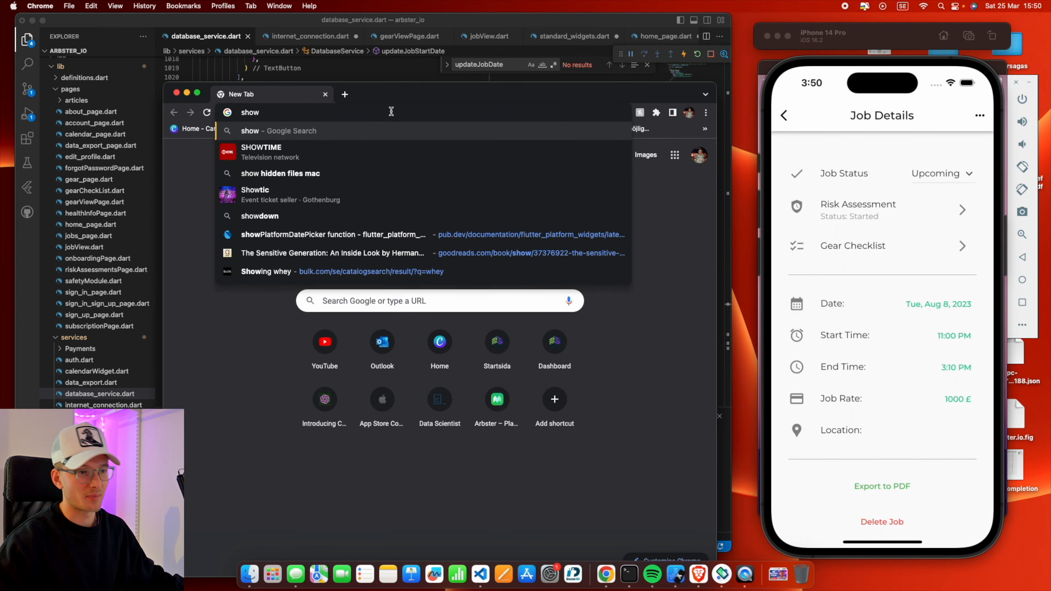
{"action": "left_click", "coordinate": [333, 235]}
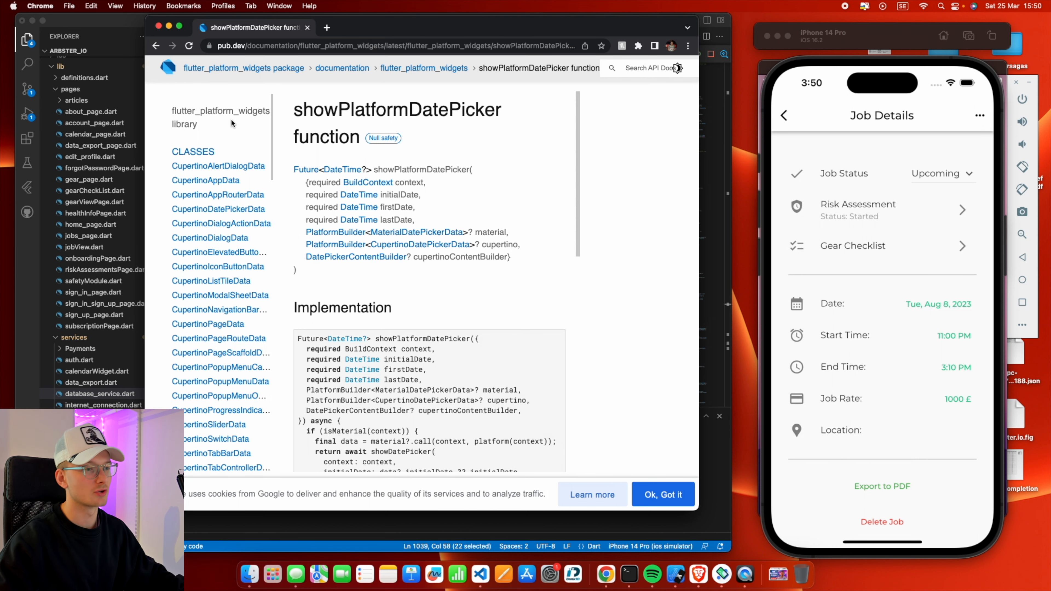
{"action": "scroll", "scroll_direction": "down", "scroll_amount": 3}
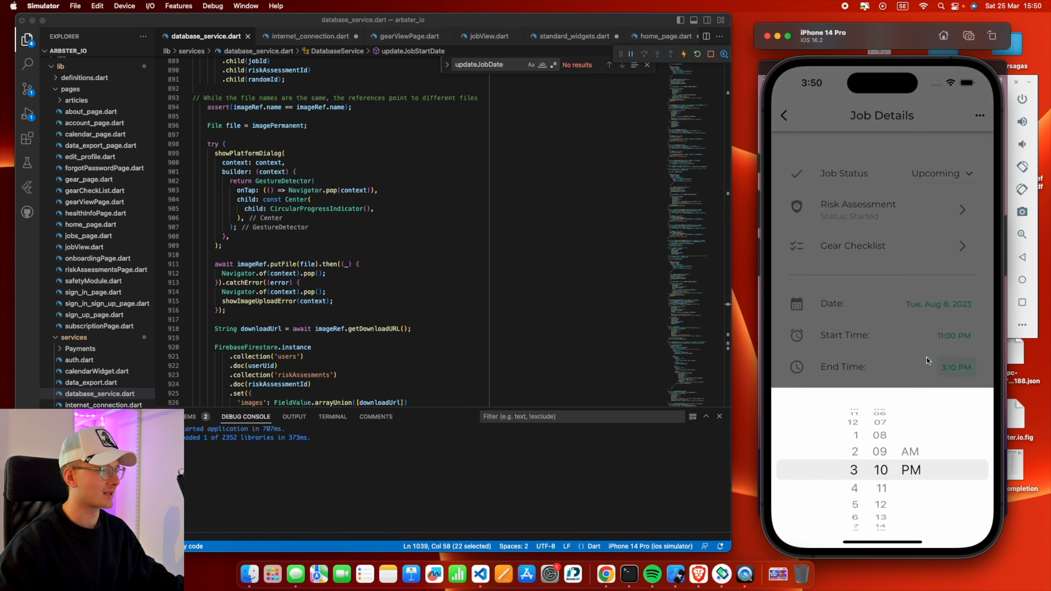
- Show the Cupertino wheel picker for the job's End Time
{"action": "left_click", "coordinate": [782, 116]}
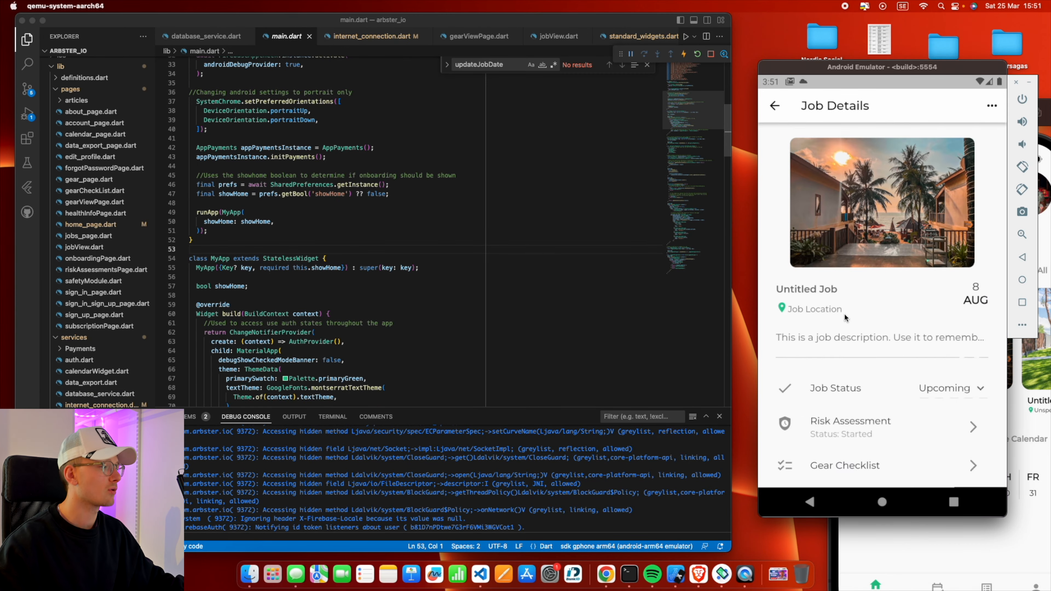
- Try the Material calendar date picker and clock time picker with minutes 00, returning to Job Details
{"action": "left_click", "coordinate": [975, 299]}
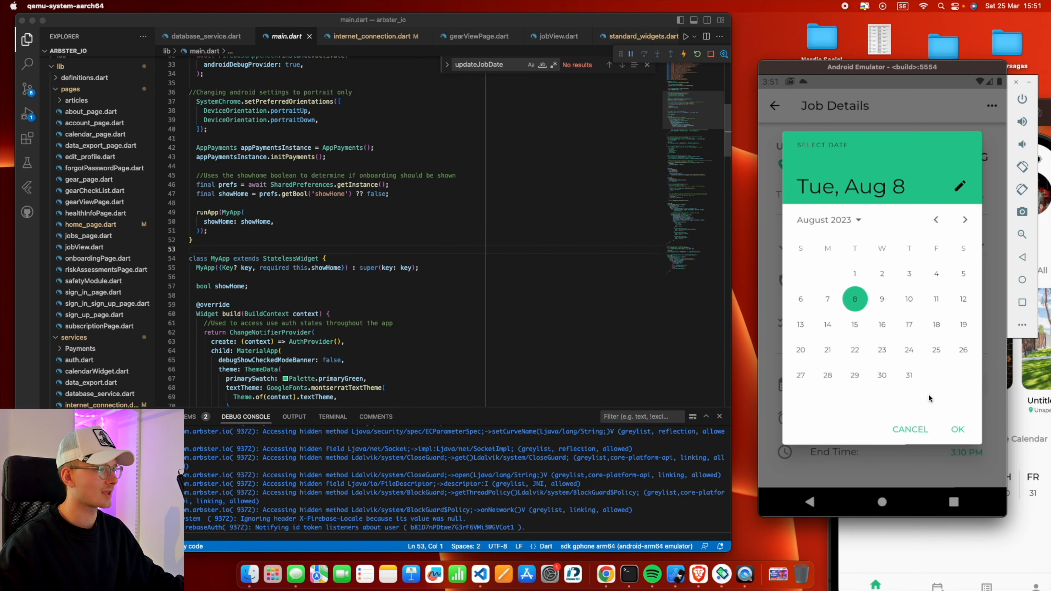
{"action": "left_click", "coordinate": [956, 429]}
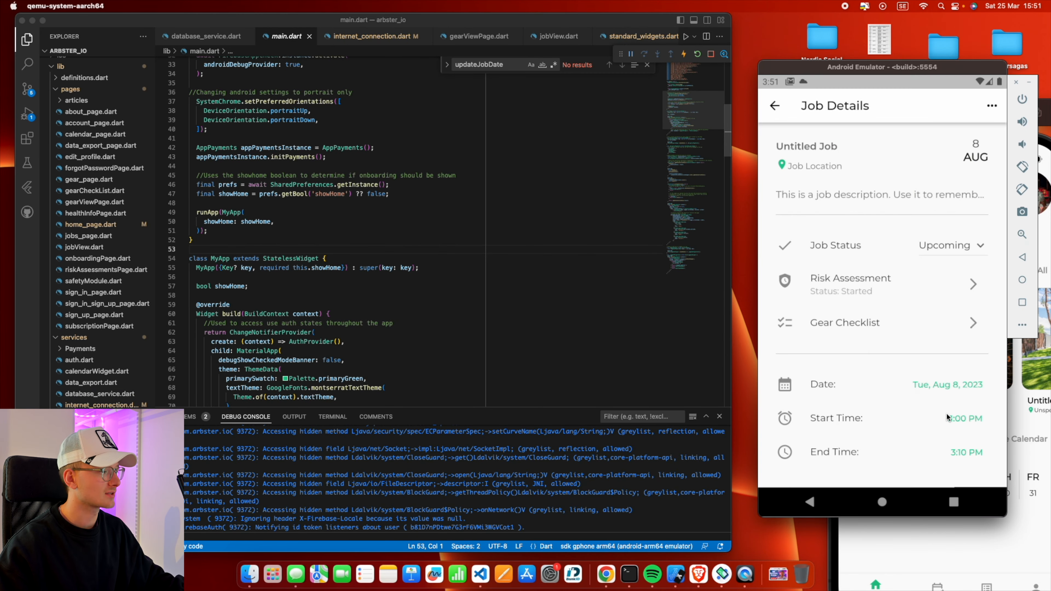
{"action": "left_click", "coordinate": [963, 419]}
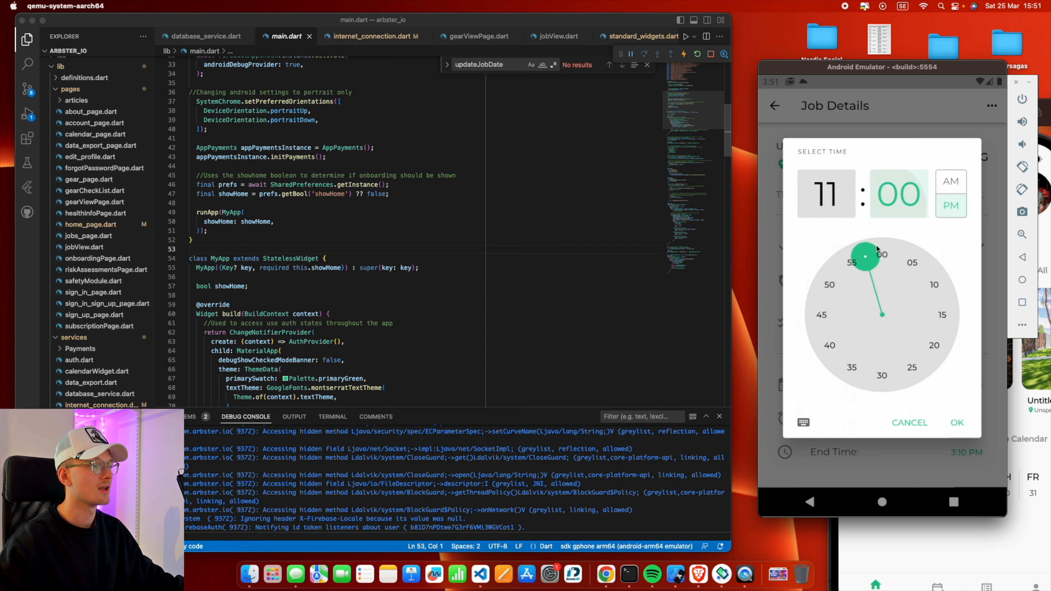
{"action": "left_click", "coordinate": [882, 254]}
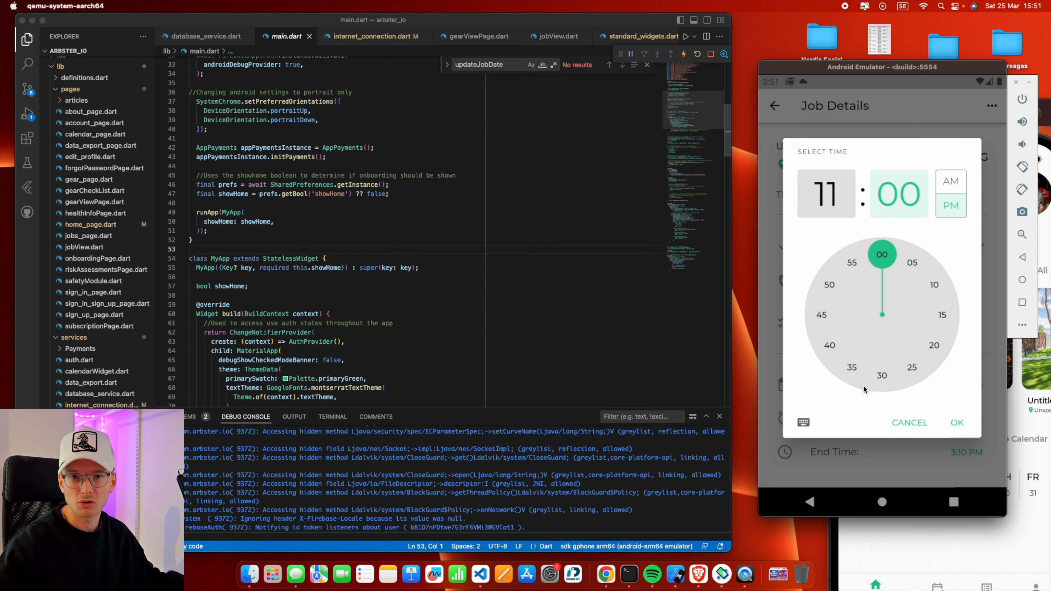
{"action": "mouse_move", "coordinate": [892, 414]}
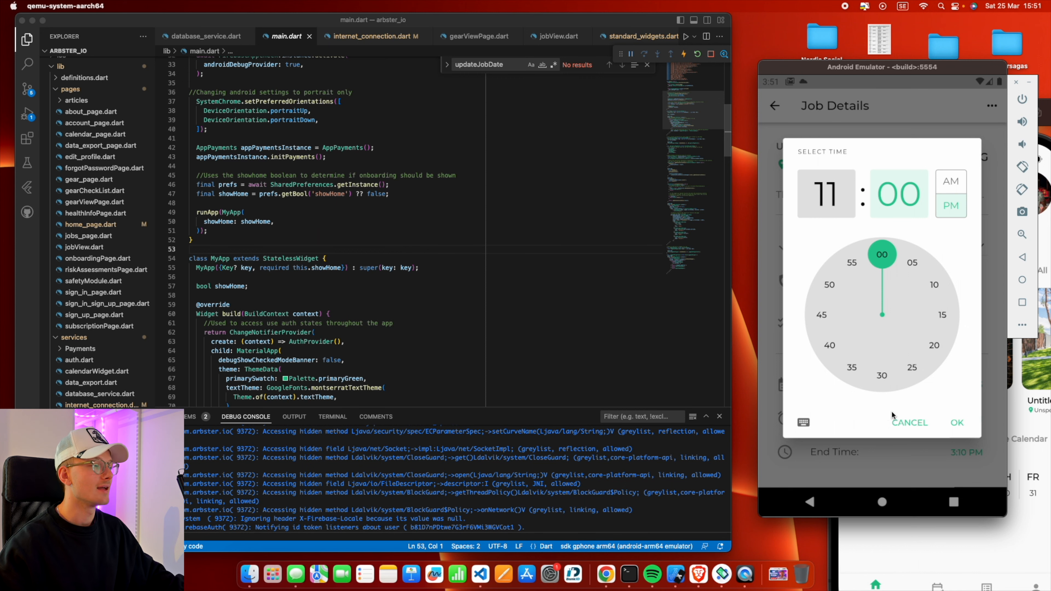
{"action": "left_click", "coordinate": [956, 422]}
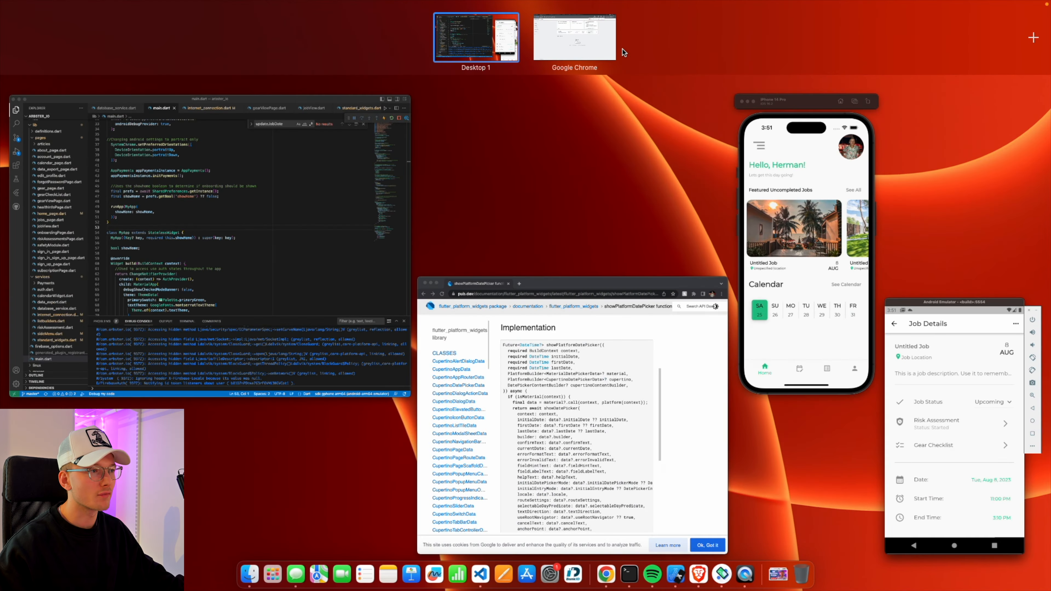
{"action": "left_click", "coordinate": [573, 37]}
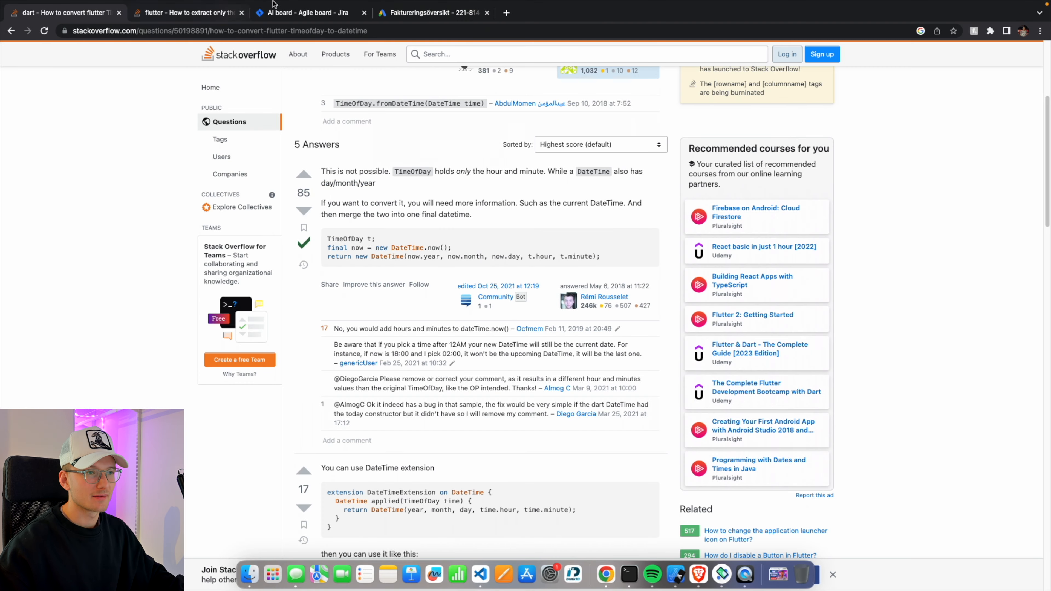
{"action": "left_click", "coordinate": [309, 12]}
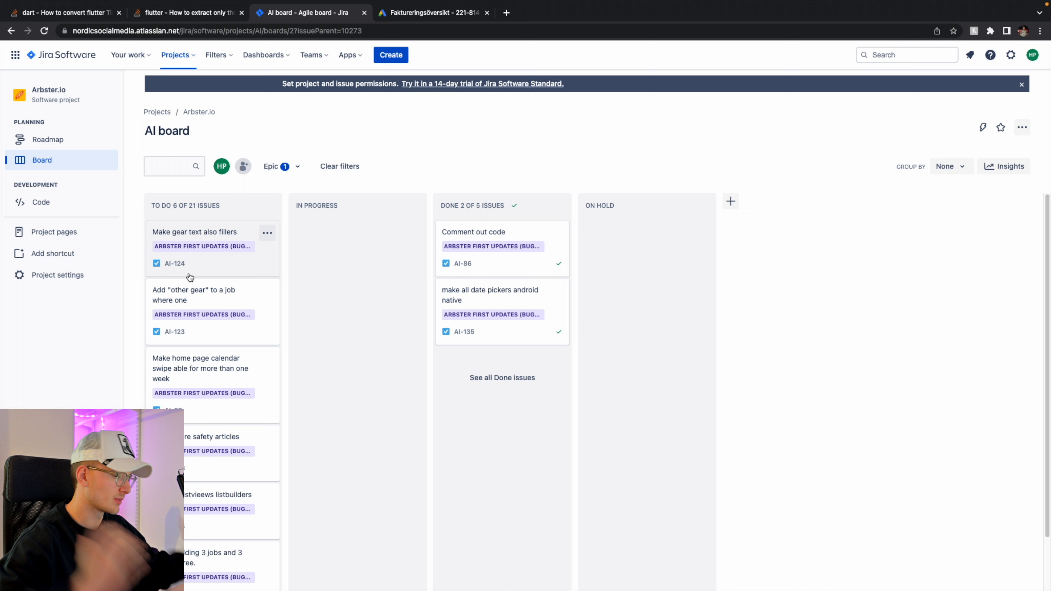
{"action": "mouse_move", "coordinate": [189, 275]}
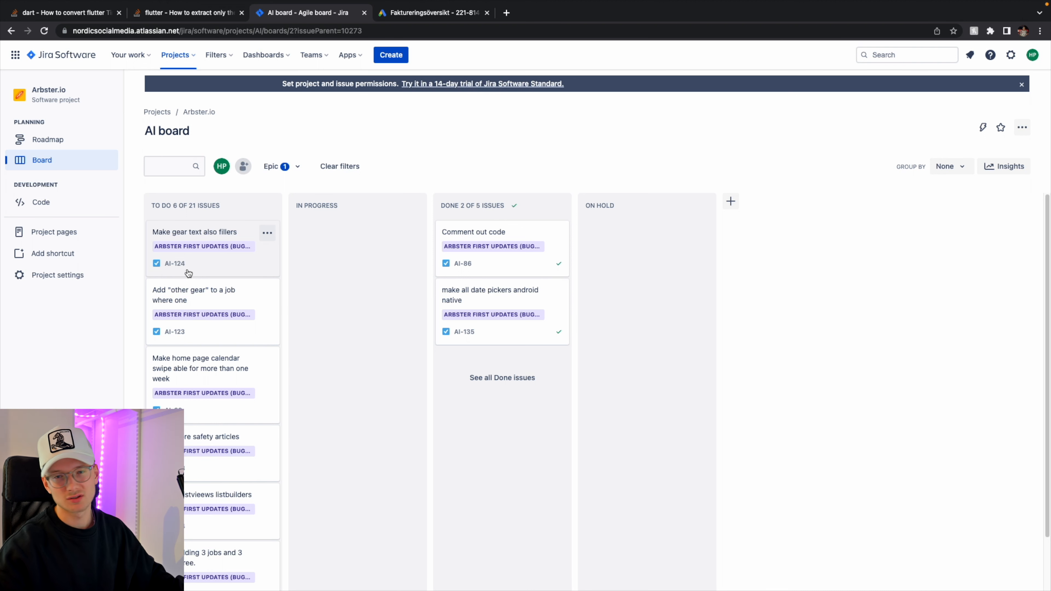
{"action": "mouse_move", "coordinate": [203, 280]}
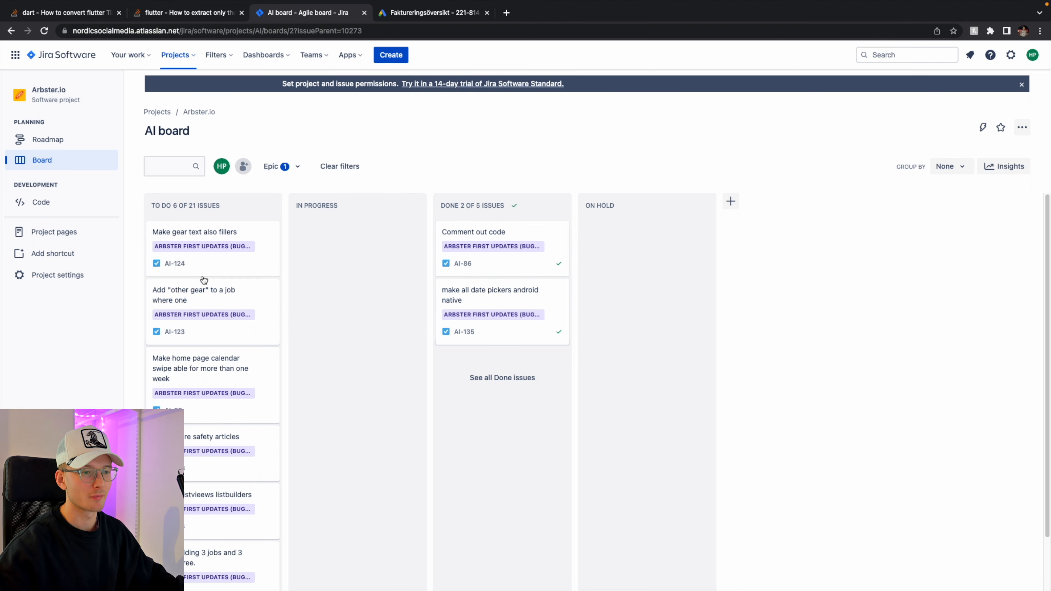
{"action": "mouse_move", "coordinate": [197, 289]}
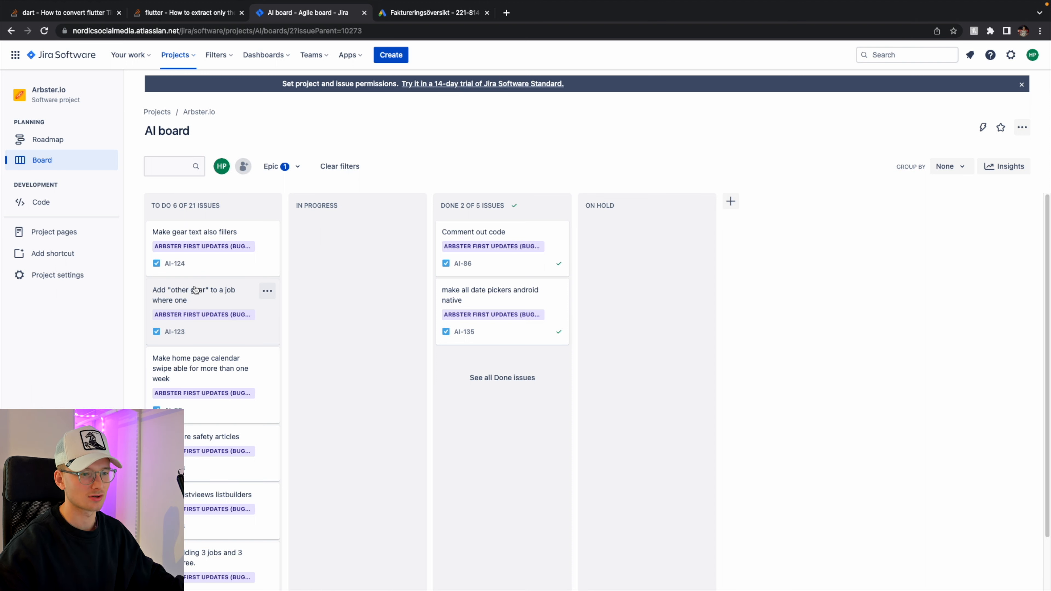
{"action": "mouse_move", "coordinate": [213, 231]}
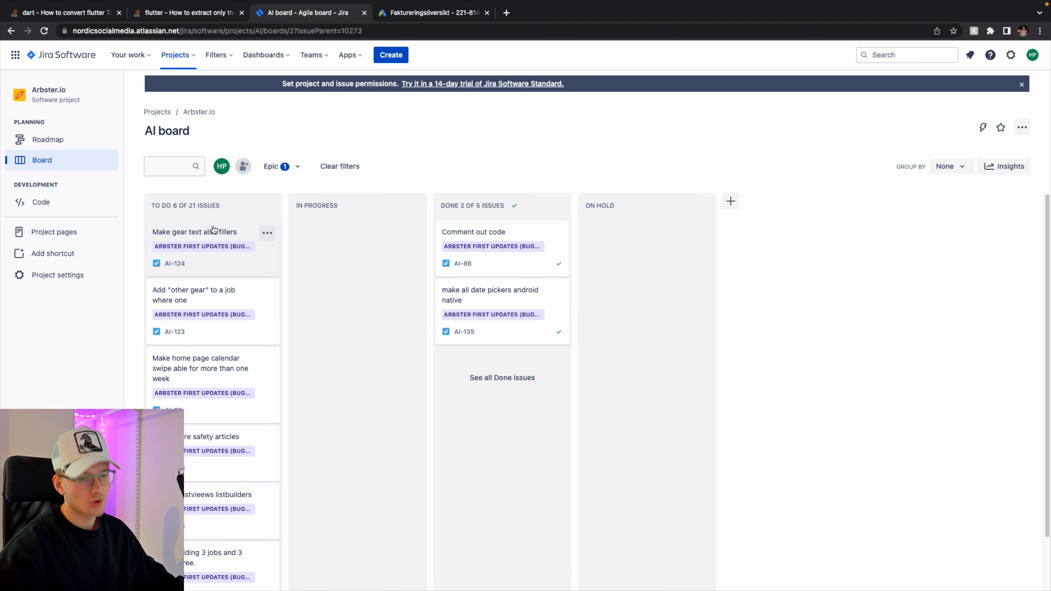
- Drag the gear text issue from To Do into In Progress
{"action": "left_click_drag", "start_coordinate": [194, 232], "coordinate": [324, 262]}
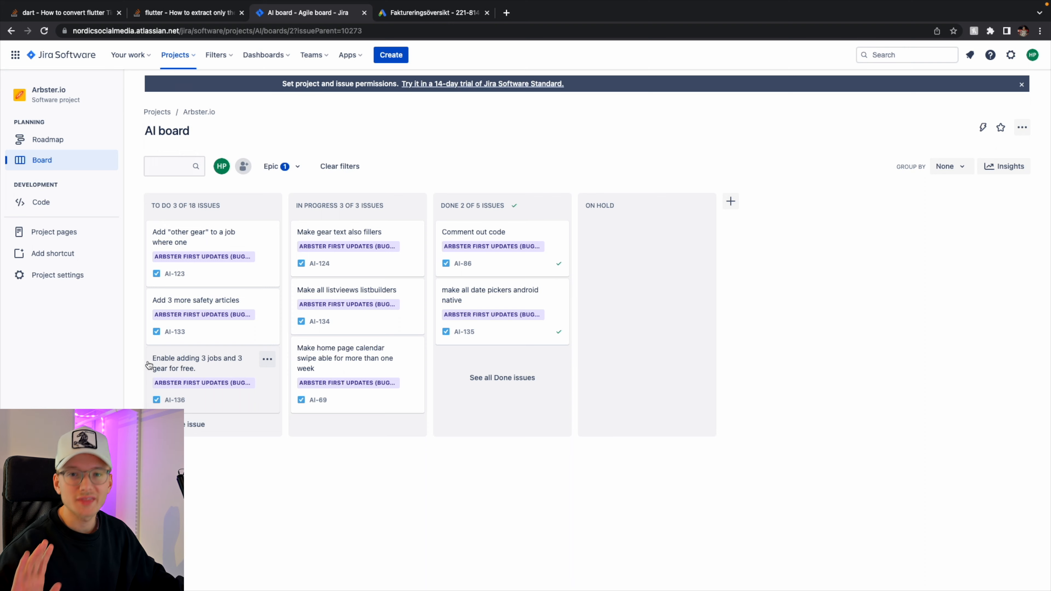
{"action": "mouse_move", "coordinate": [238, 280]}
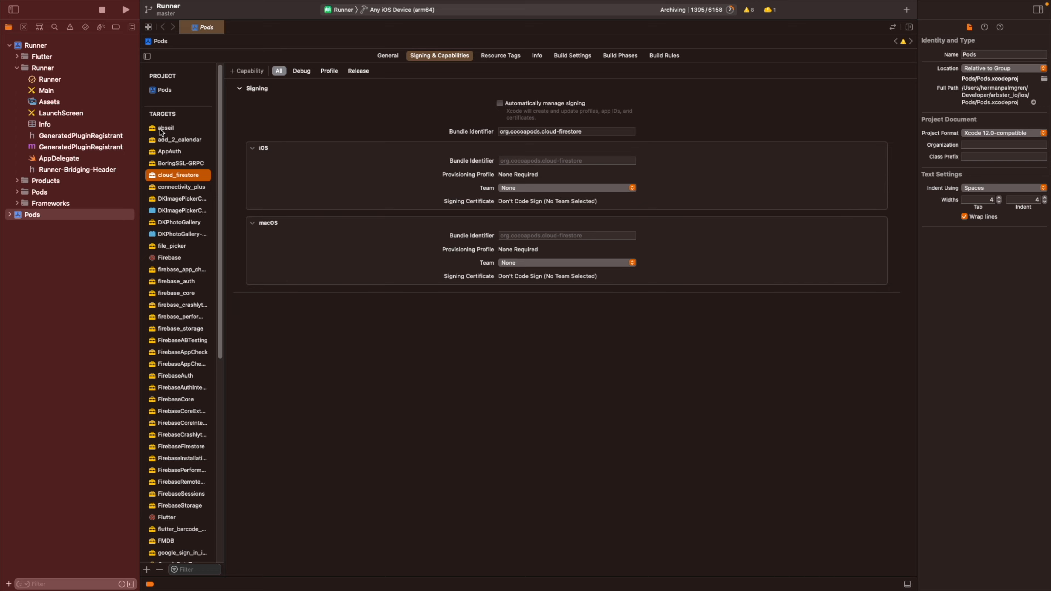
{"action": "mouse_move", "coordinate": [415, 236]}
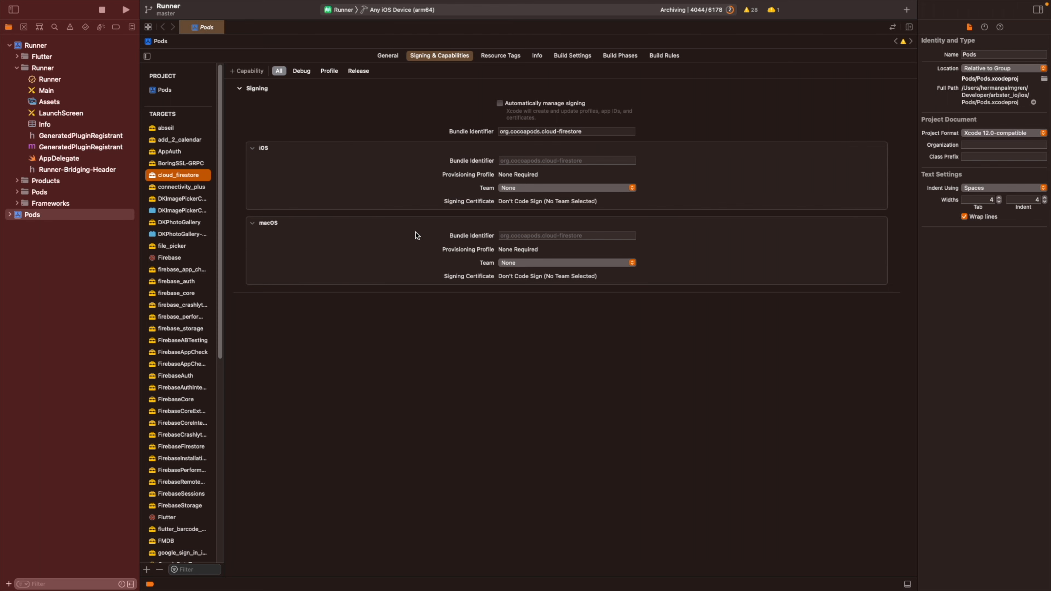
{"action": "mouse_move", "coordinate": [440, 309]}
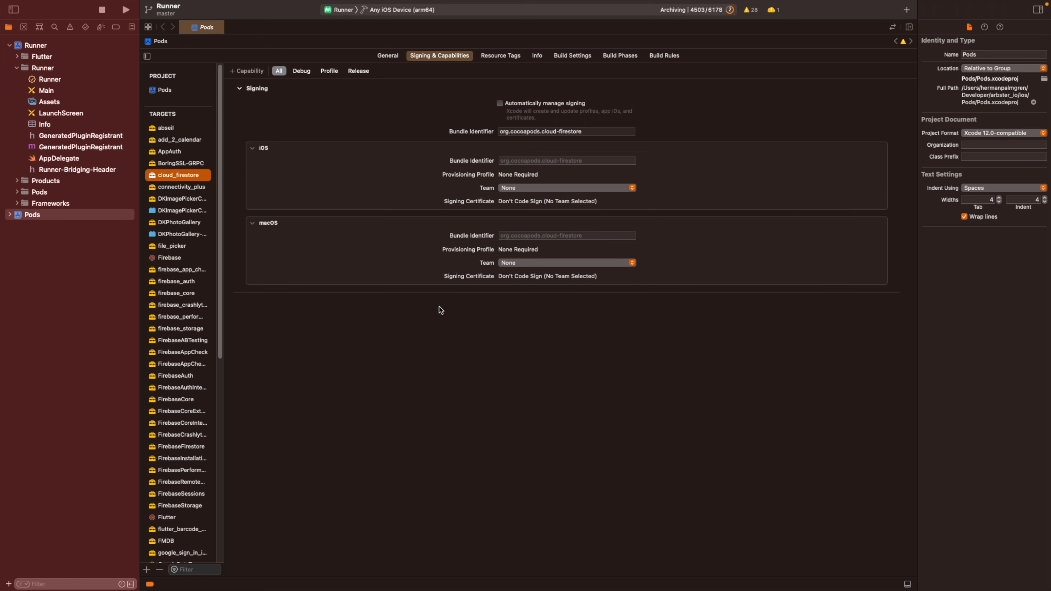
{"action": "mouse_move", "coordinate": [384, 311]}
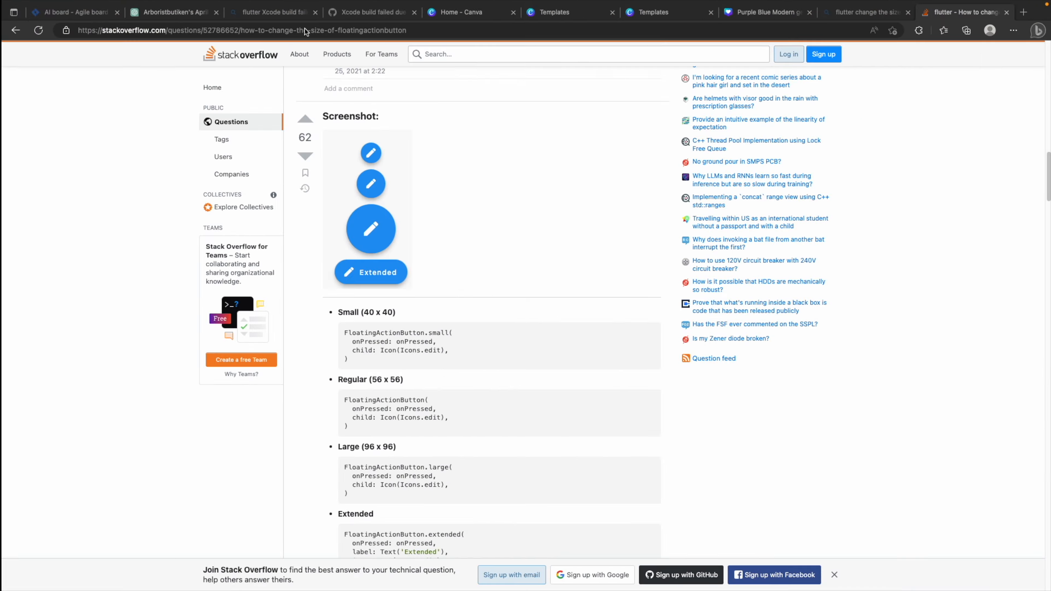
- Switch to ChatGPT and start typing the AR-in-Flutter question with 'ARCore'
{"action": "left_click", "coordinate": [173, 12]}
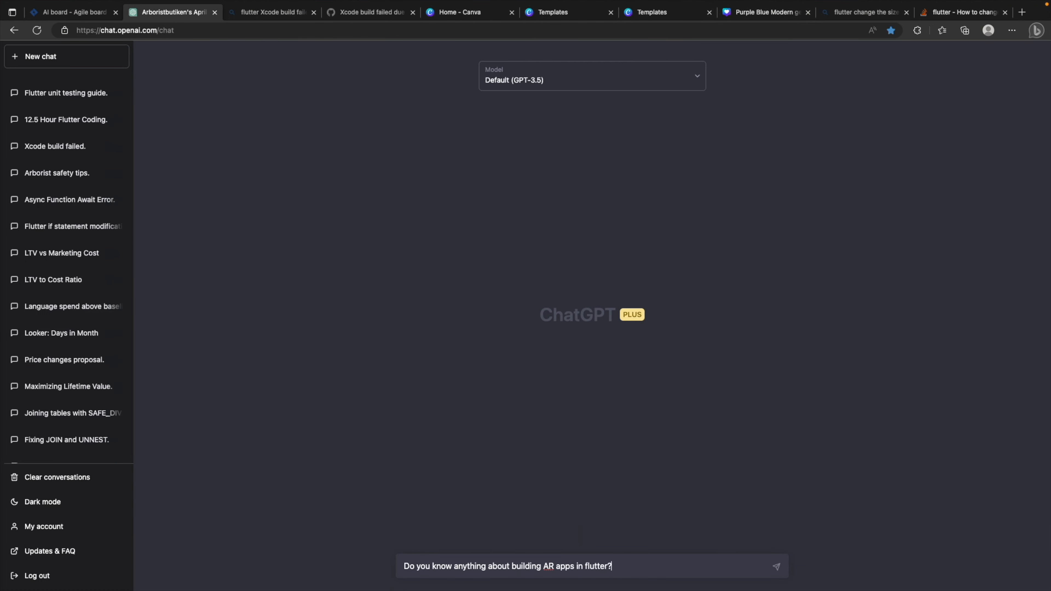
{"action": "type", "text": "ARCore"}
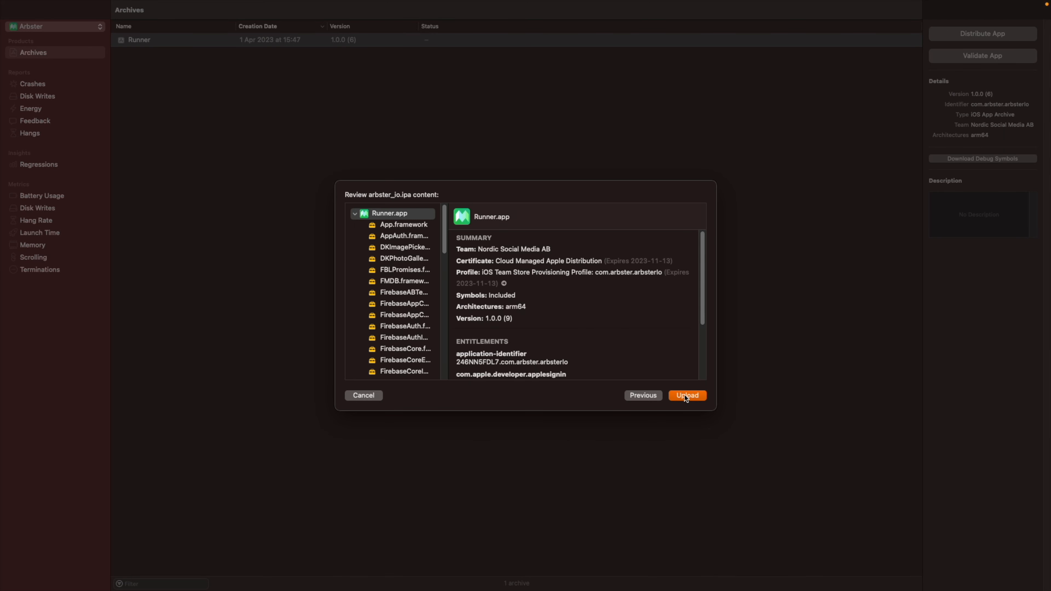
- Upload arbster_io.ipa to App Store Connect, then return to main.dart in the editor
{"action": "left_click", "coordinate": [686, 395]}
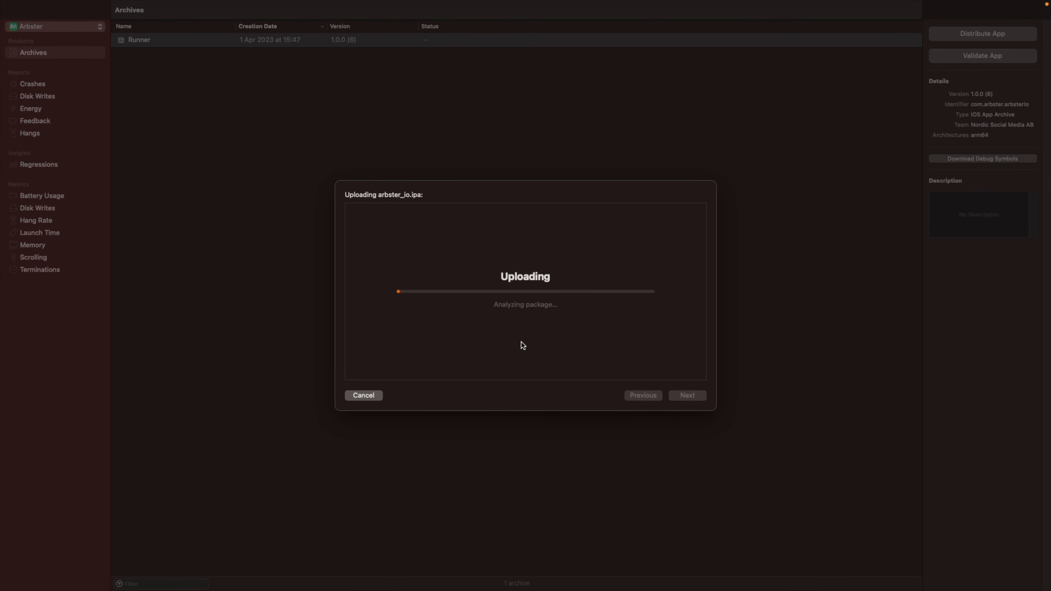
{"action": "mouse_move", "coordinate": [571, 308]}
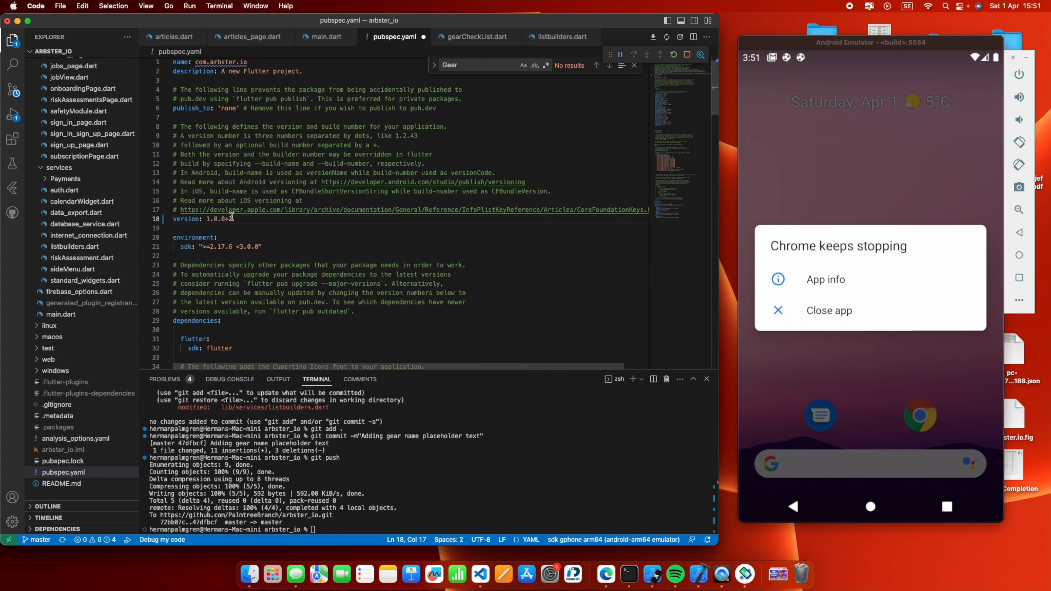
{"action": "left_click", "coordinate": [327, 36]}
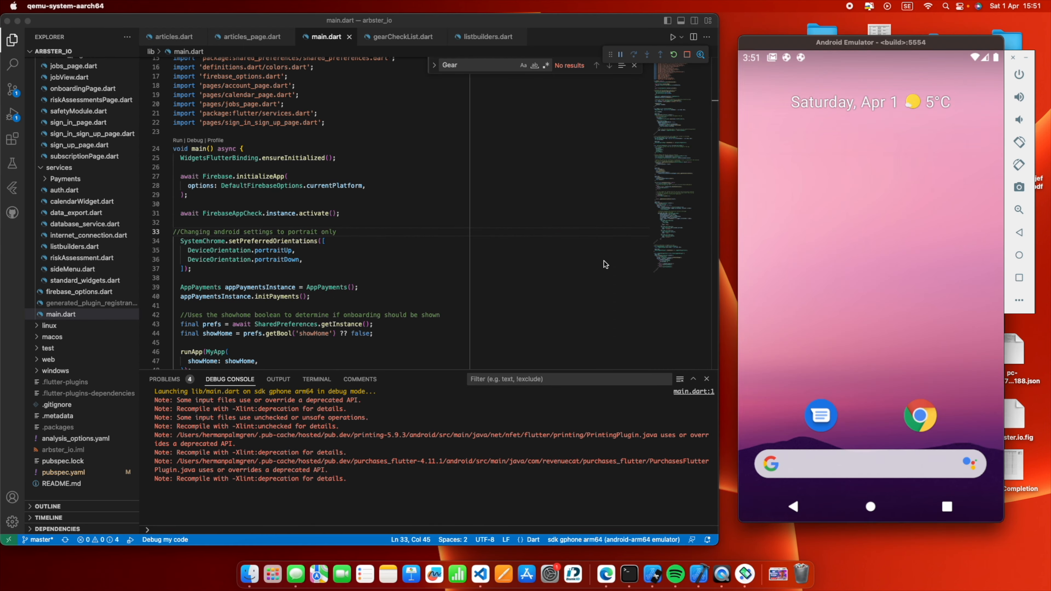